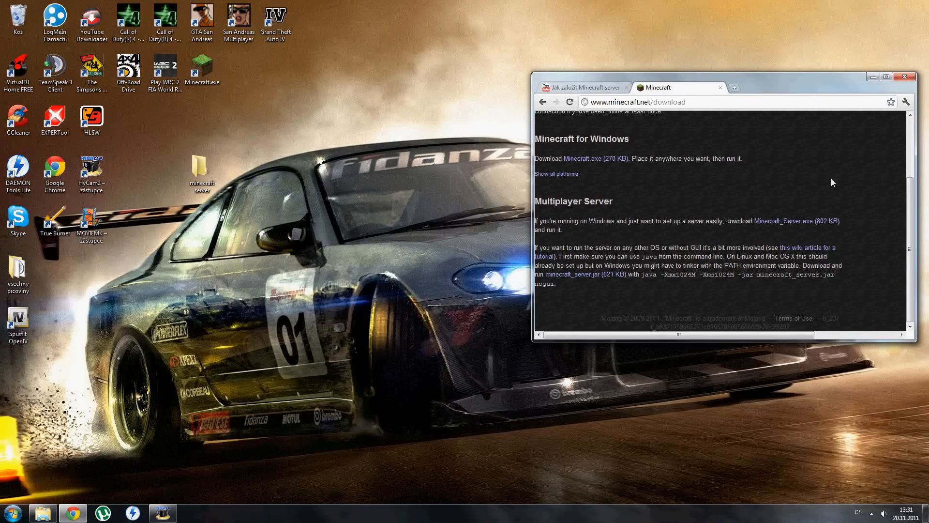
Step: Download Minecraft_Server.exe from the minecraft.net download page
{"action": "left_click", "coordinate": [784, 220]}
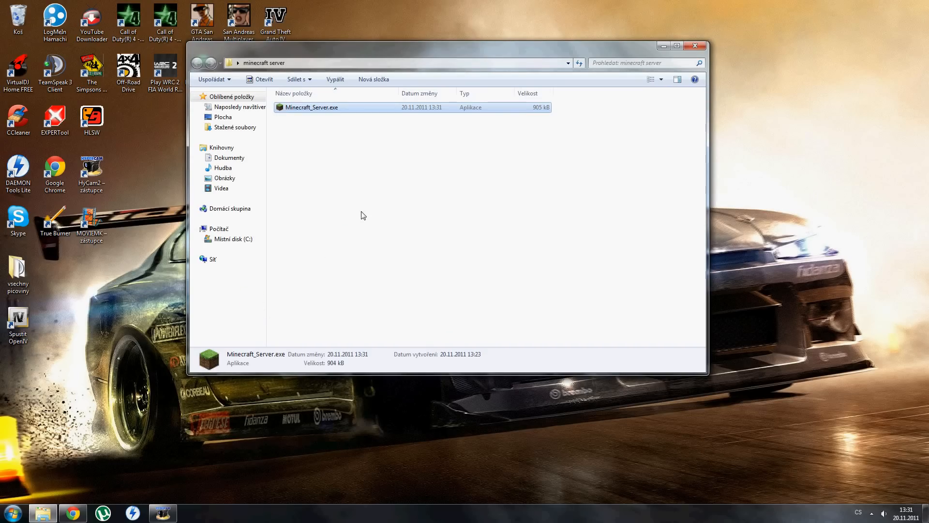
Step: Run Minecraft_Server.exe, then create Hamachi network 'minecraft-help' and return after the name proves taken
{"action": "double_click", "coordinate": [311, 108]}
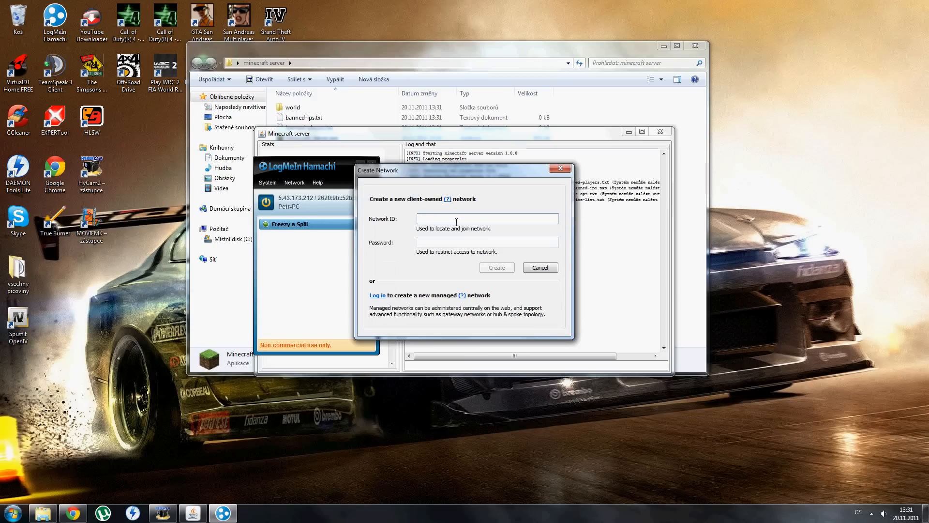
{"action": "type", "text": "minecraft-"}
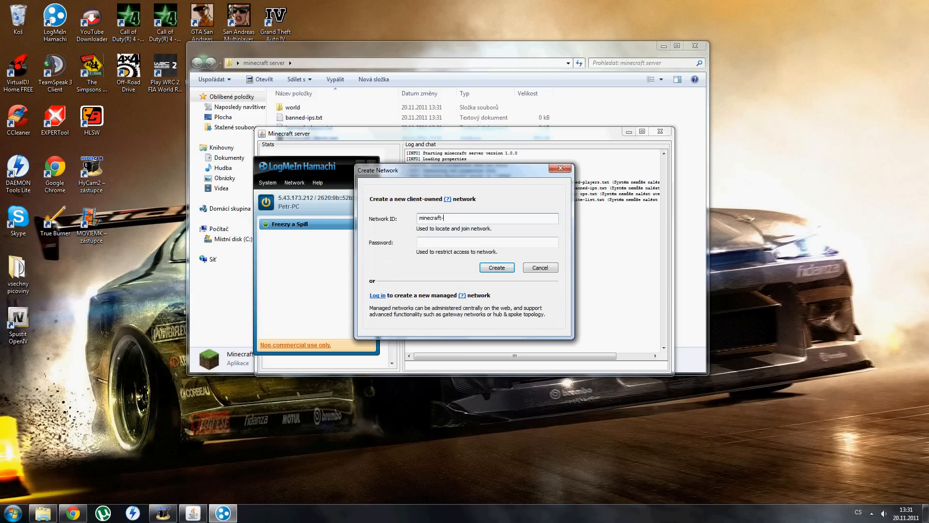
{"action": "type", "text": "help"}
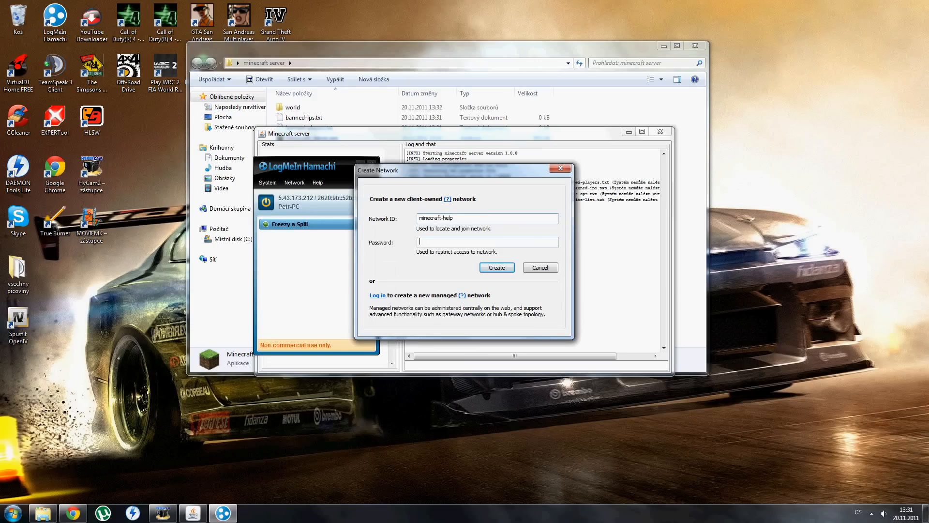
{"action": "left_click", "coordinate": [496, 267]}
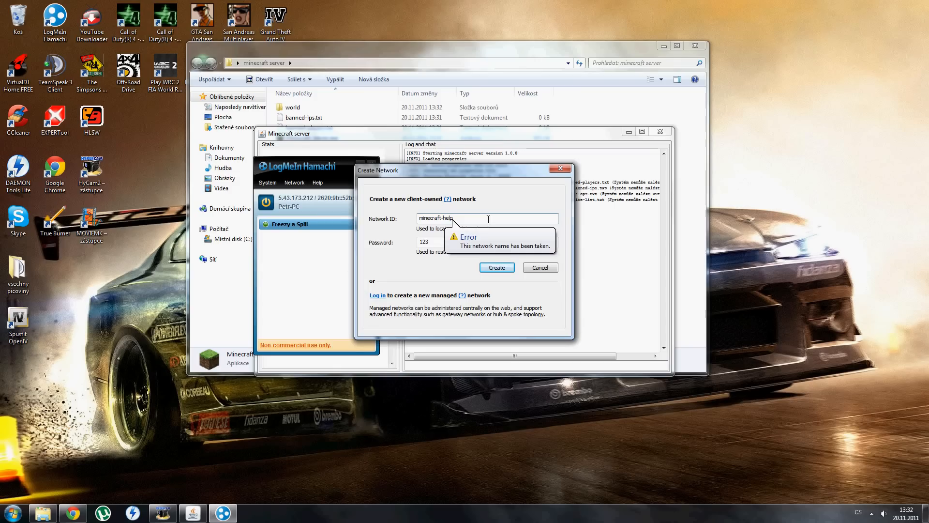
{"action": "left_click", "coordinate": [496, 267]}
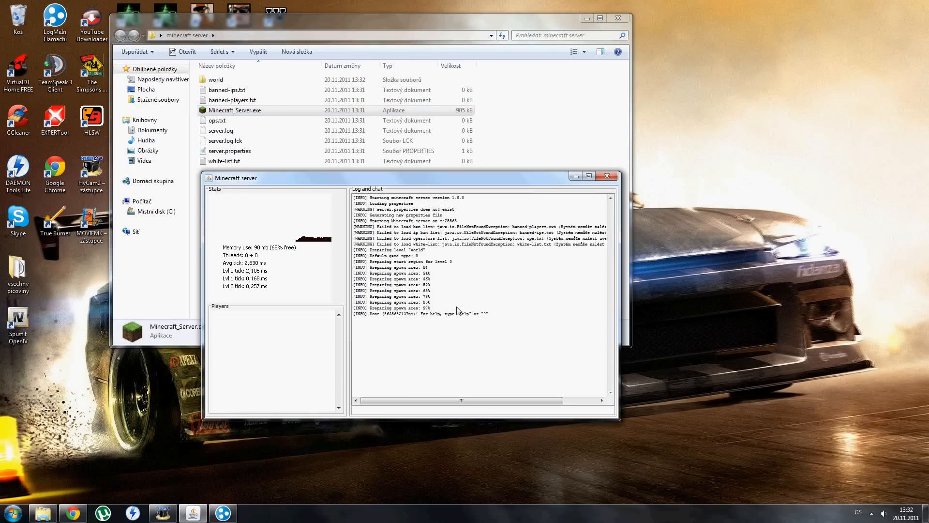
Step: Edit server.properties to server-ip=5.43.173.212 and online-mode=false, then save and close
{"action": "double_click", "coordinate": [229, 140]}
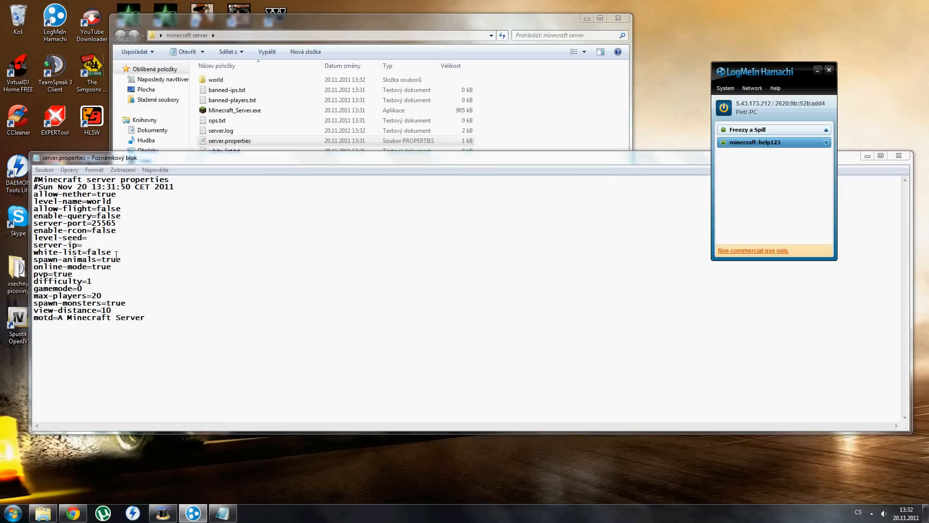
{"action": "type", "text": "5.43.173.21"}
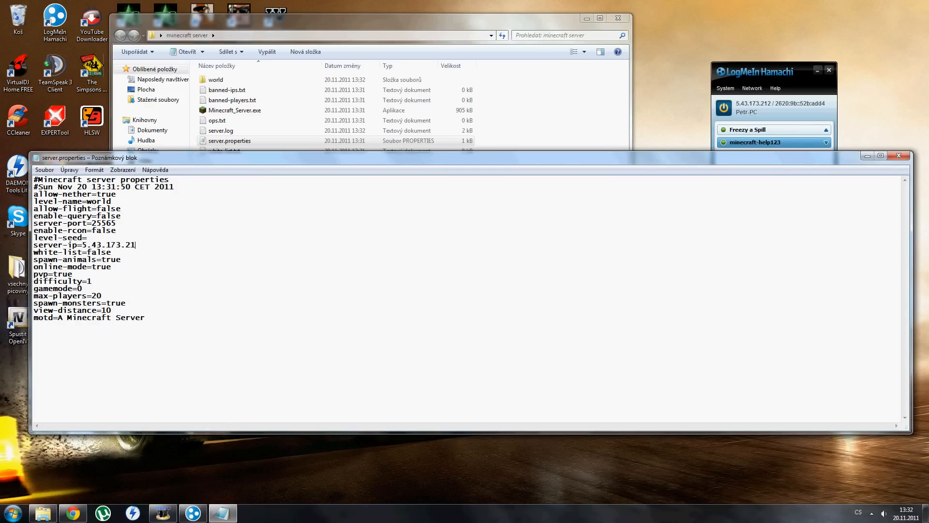
{"action": "type", "text": "2"}
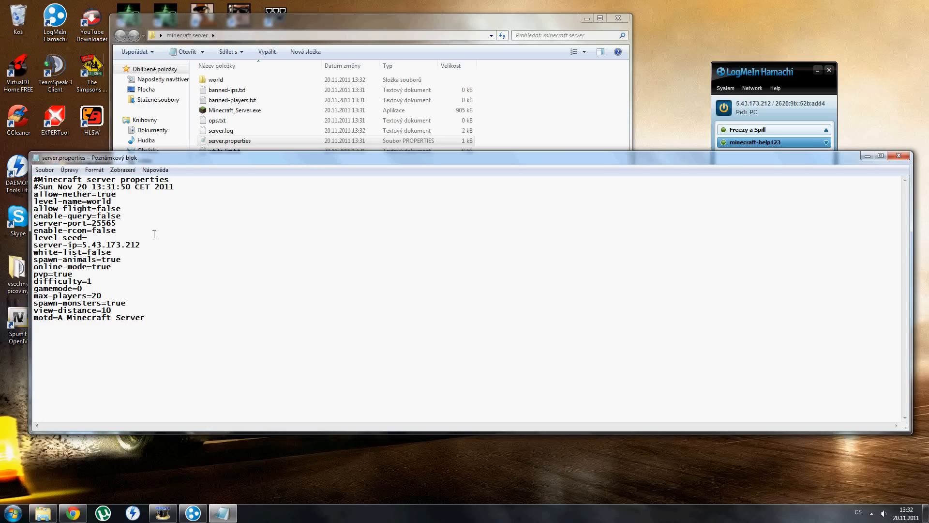
{"action": "double_click", "coordinate": [104, 266]}
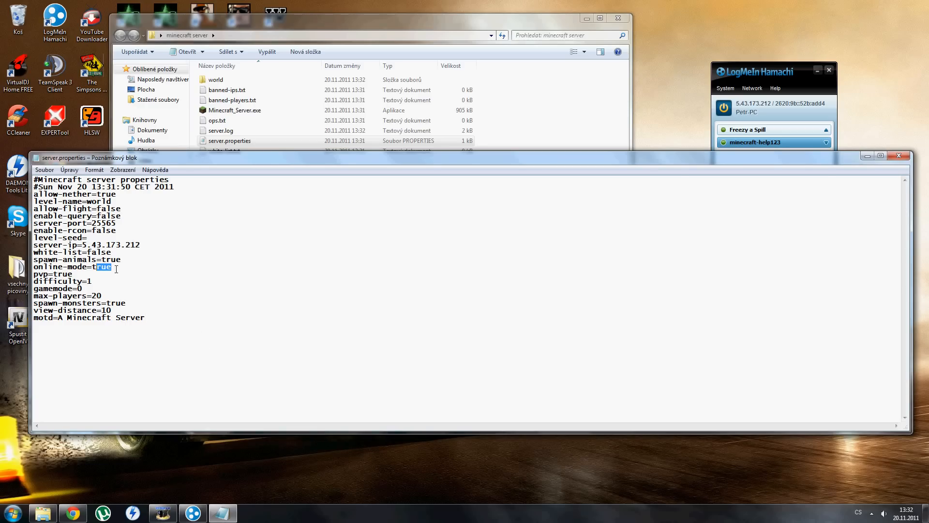
{"action": "type", "text": "false"}
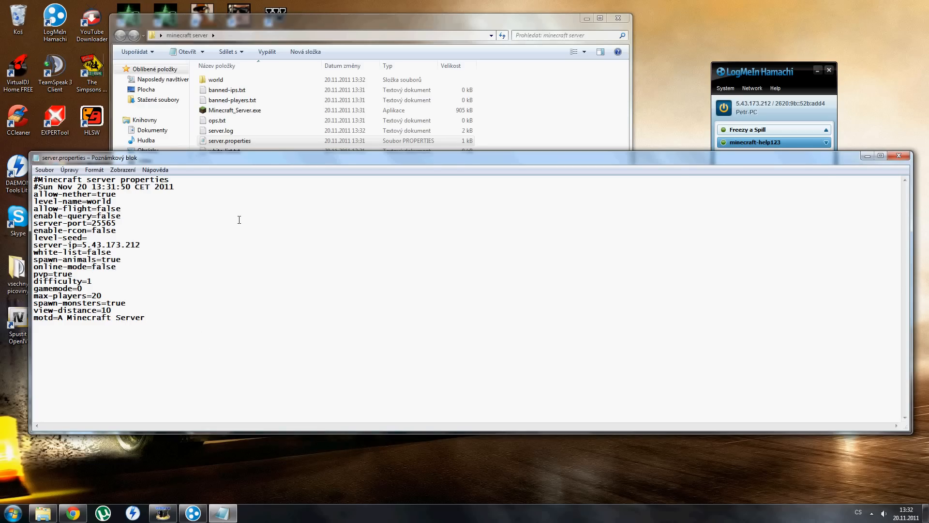
{"action": "left_click", "coordinate": [899, 155]}
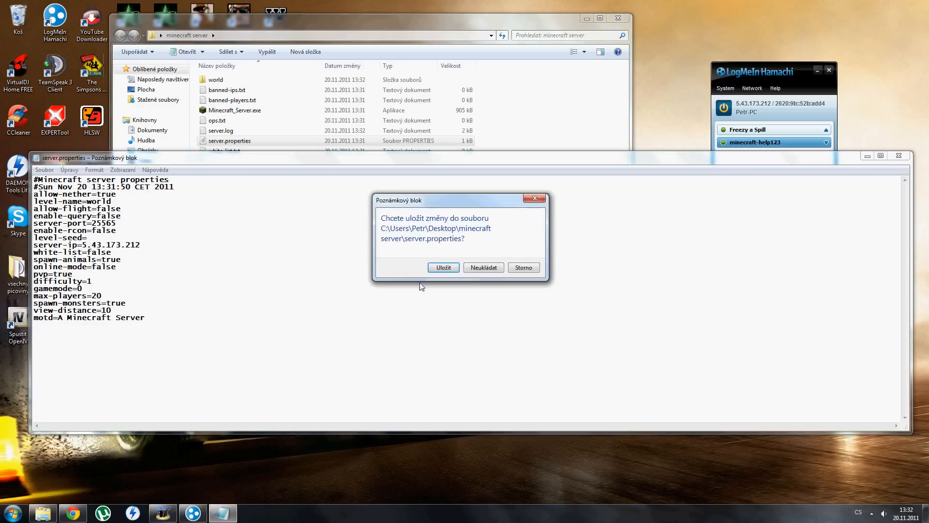
{"action": "left_click", "coordinate": [443, 268]}
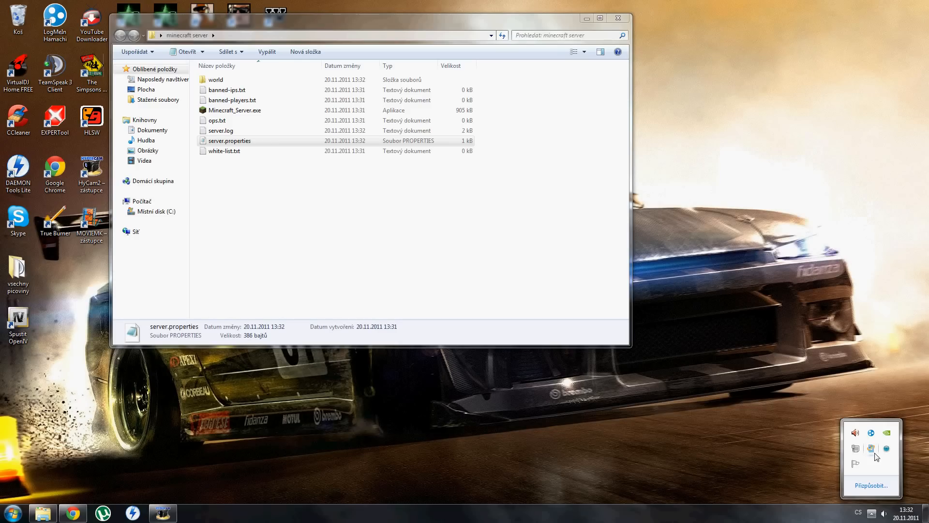
Step: Relaunch Minecraft_Server.exe, allowing it past the security warning
{"action": "double_click", "coordinate": [234, 111]}
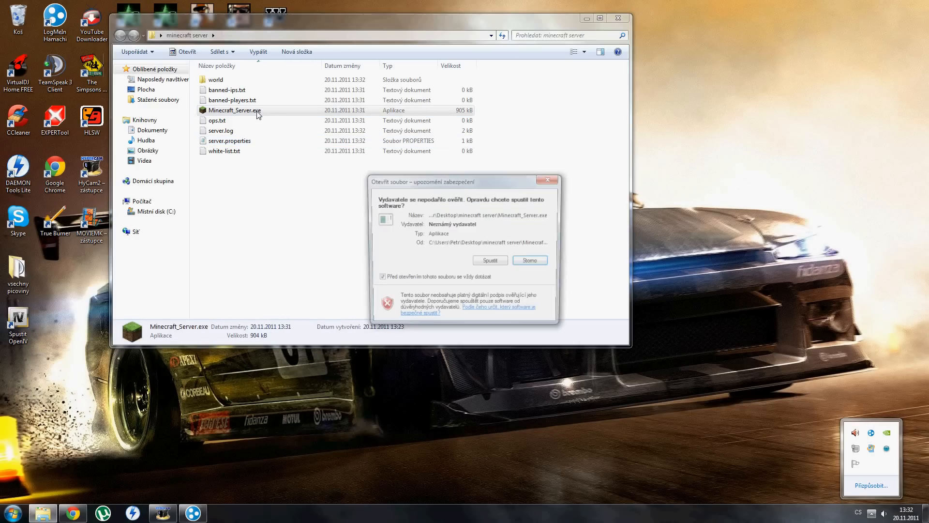
{"action": "left_click", "coordinate": [488, 260]}
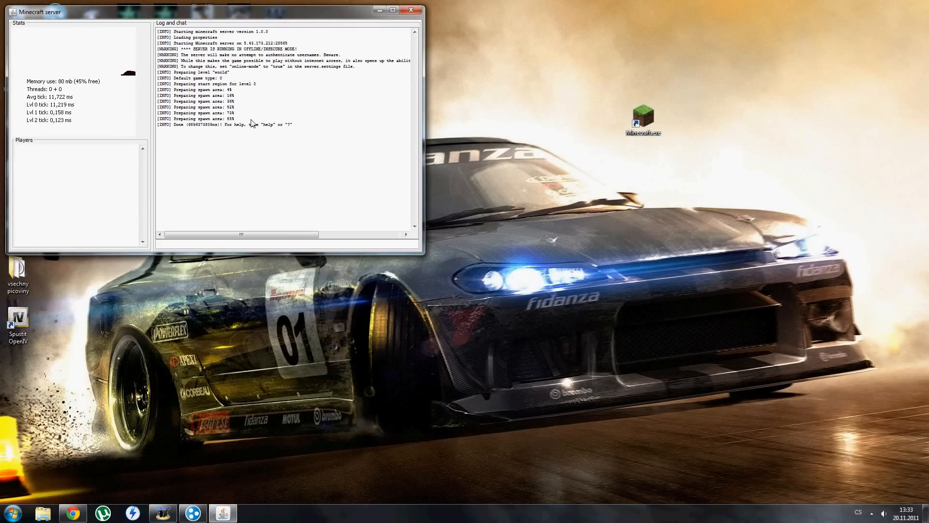
Step: Launch the Minecraft client and start the game in offline mode
{"action": "double_click", "coordinate": [643, 113]}
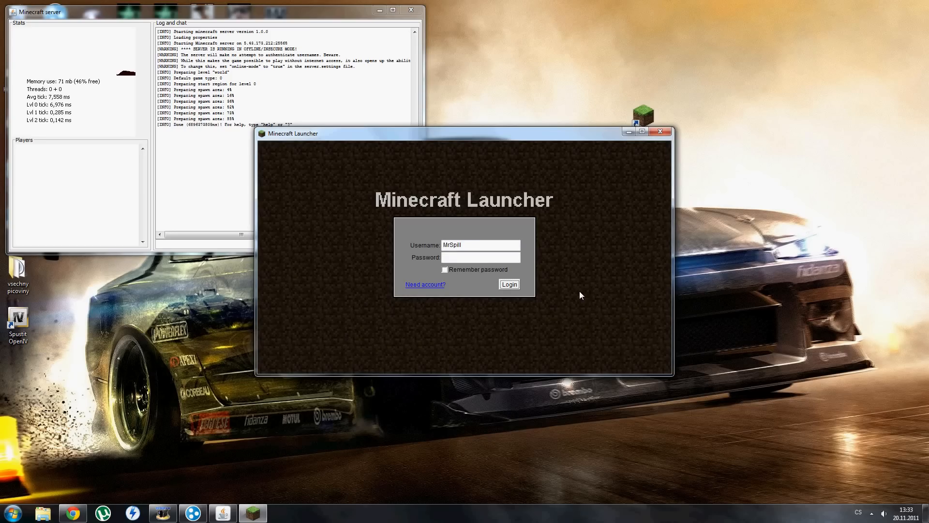
{"action": "left_click", "coordinate": [509, 285]}
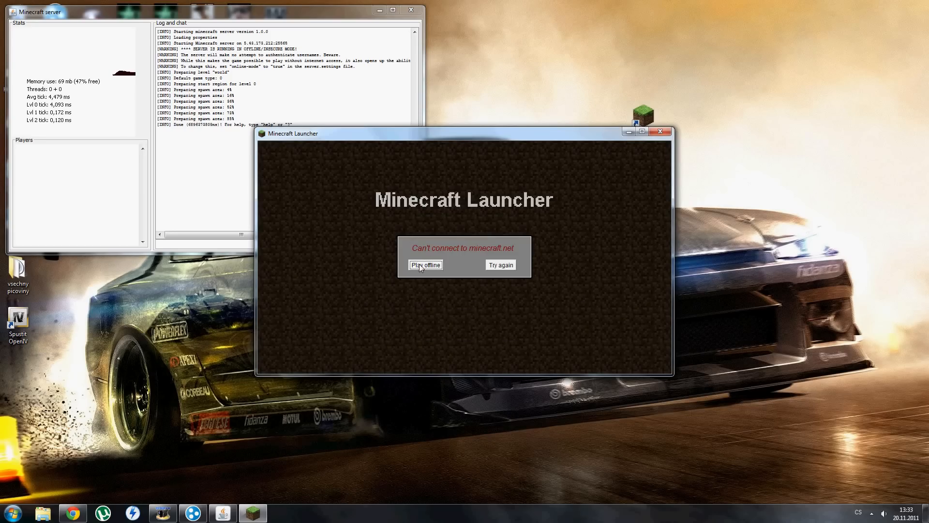
{"action": "left_click", "coordinate": [424, 265]}
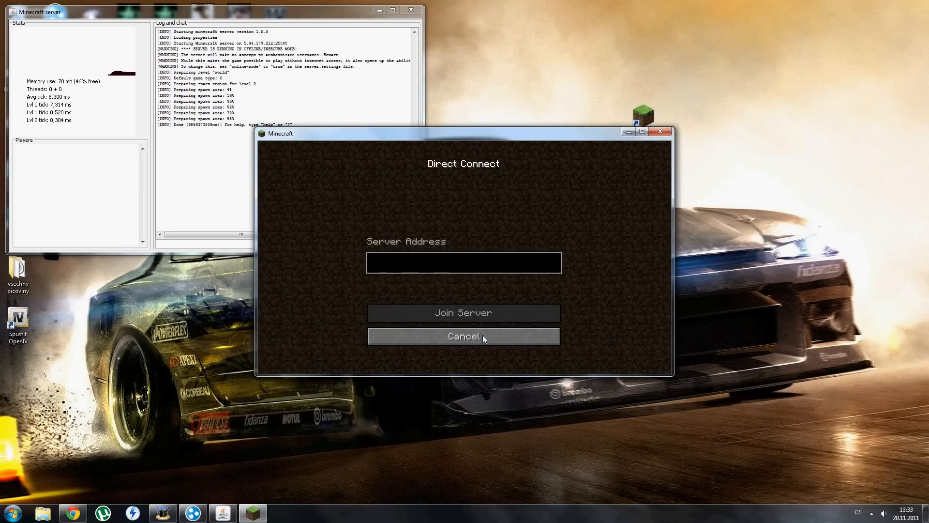
Step: Direct connect to 5.43.173.212, then return to the title screen after it times out
{"action": "type", "text": "5.43."}
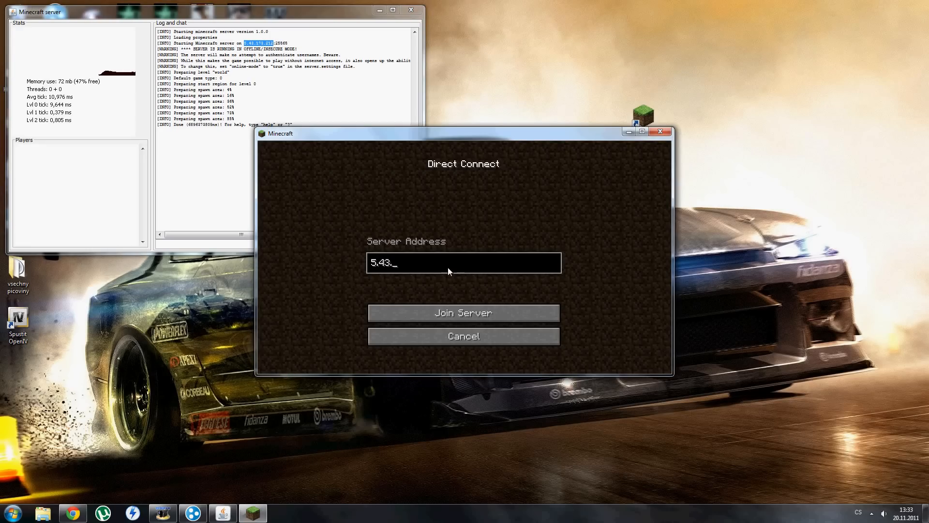
{"action": "type", "text": "173.212"}
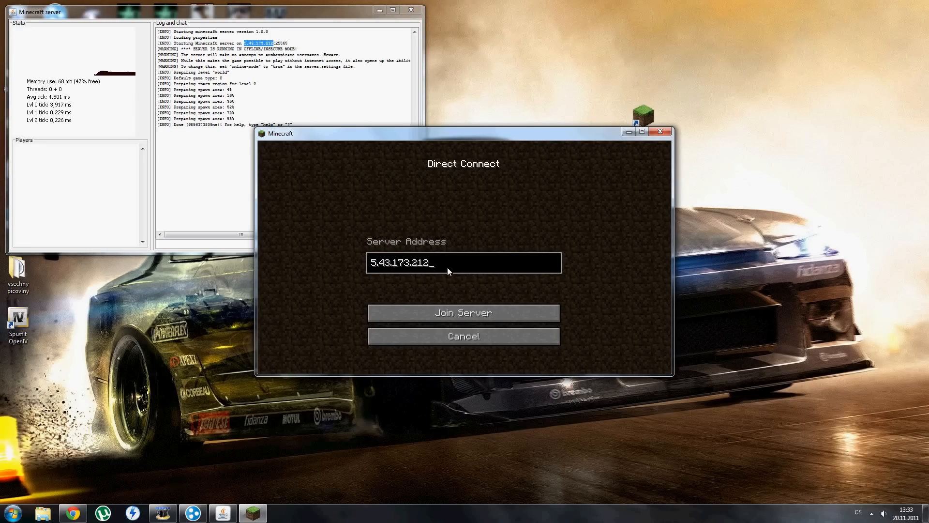
{"action": "left_click", "coordinate": [463, 313]}
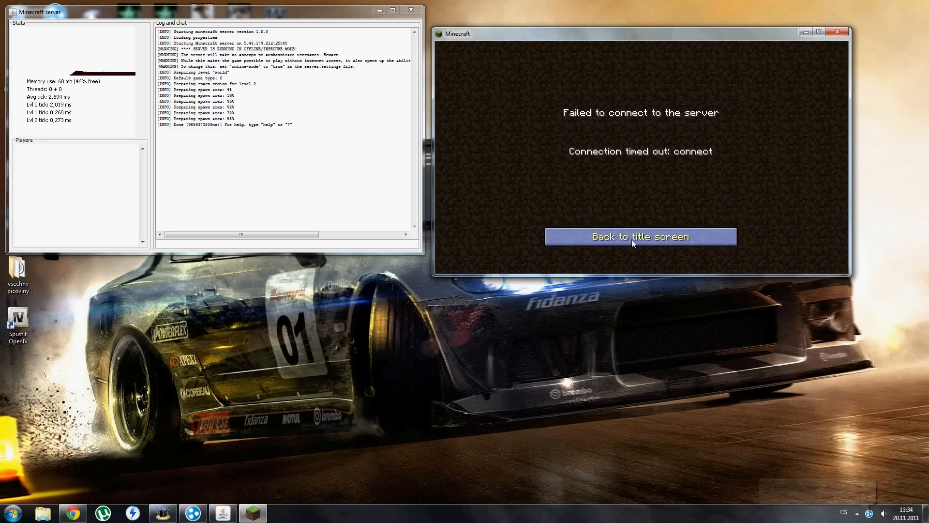
{"action": "left_click", "coordinate": [640, 236]}
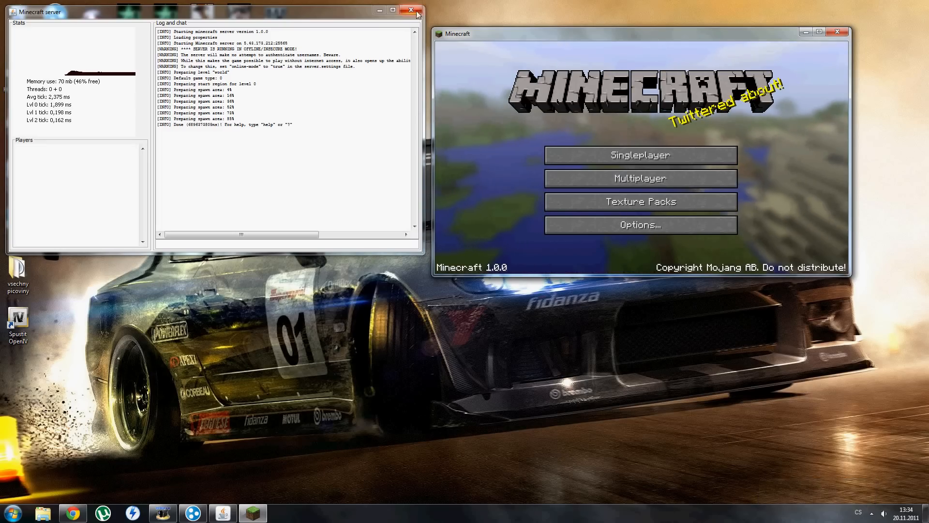